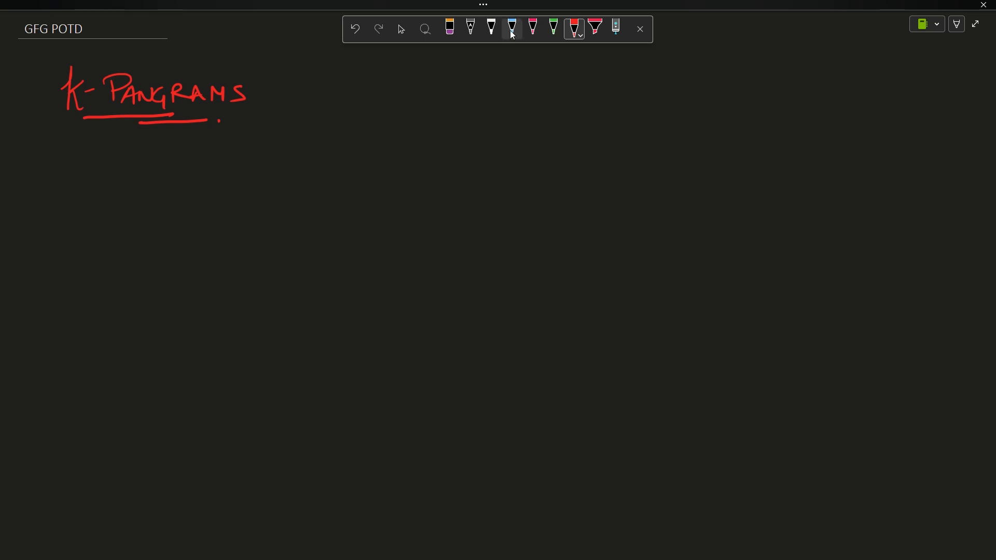
# In blue ink, circle 'GFG POTD' and note with an arrow that the input string becomes a Pangram.
pyautogui.click(512, 29)
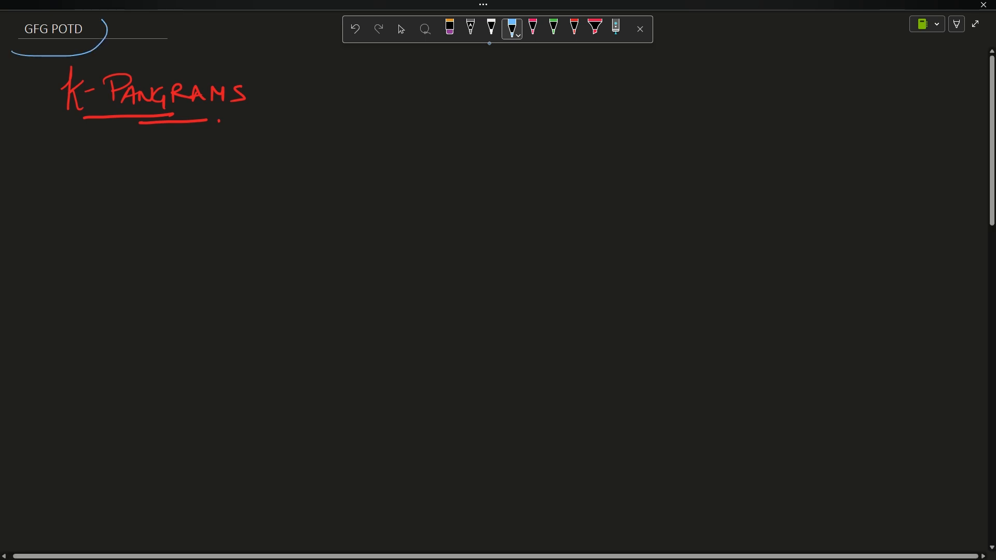
pyautogui.moveTo(54, 134); pyautogui.dragTo(101, 131)
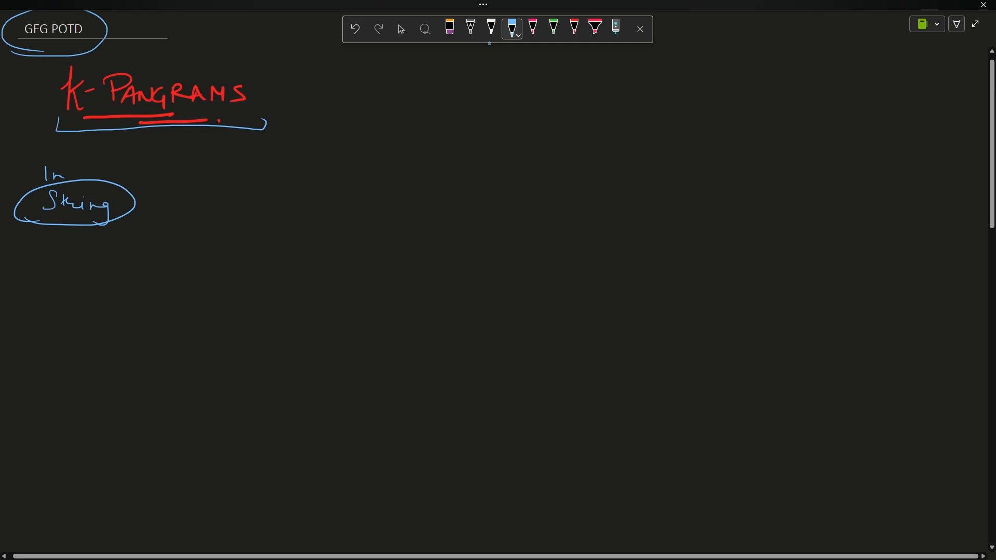
pyautogui.moveTo(75, 172); pyautogui.dragTo(191, 171)
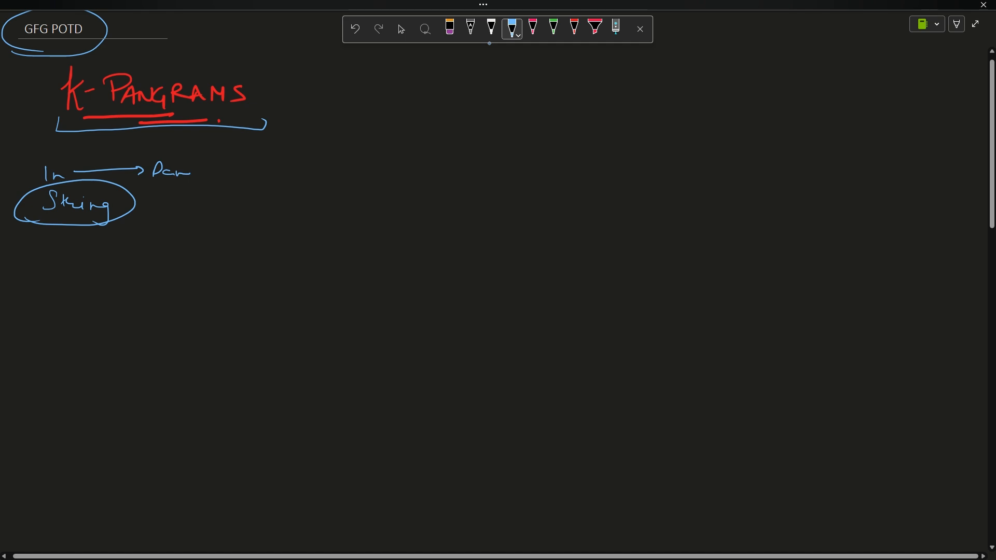
pyautogui.moveTo(185, 171); pyautogui.dragTo(219, 177)
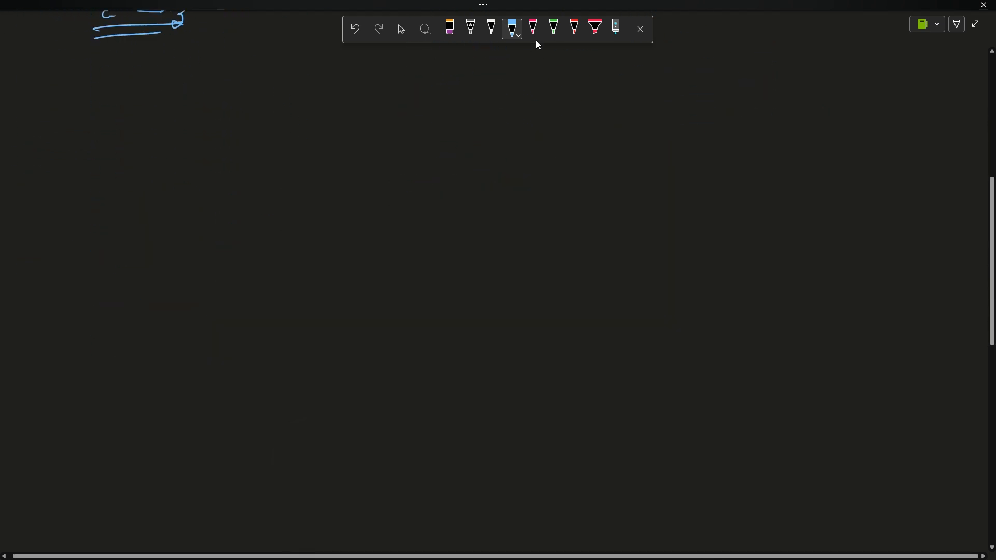
# Write the example "hello world" in green, then in white mark its space as not operable.
pyautogui.click(553, 29)
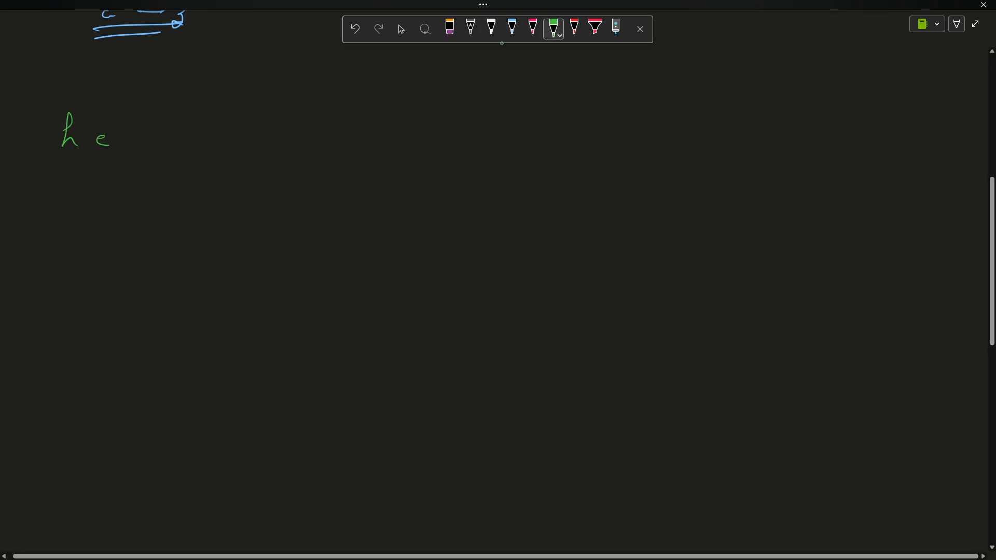
pyautogui.moveTo(134, 134); pyautogui.dragTo(204, 137)
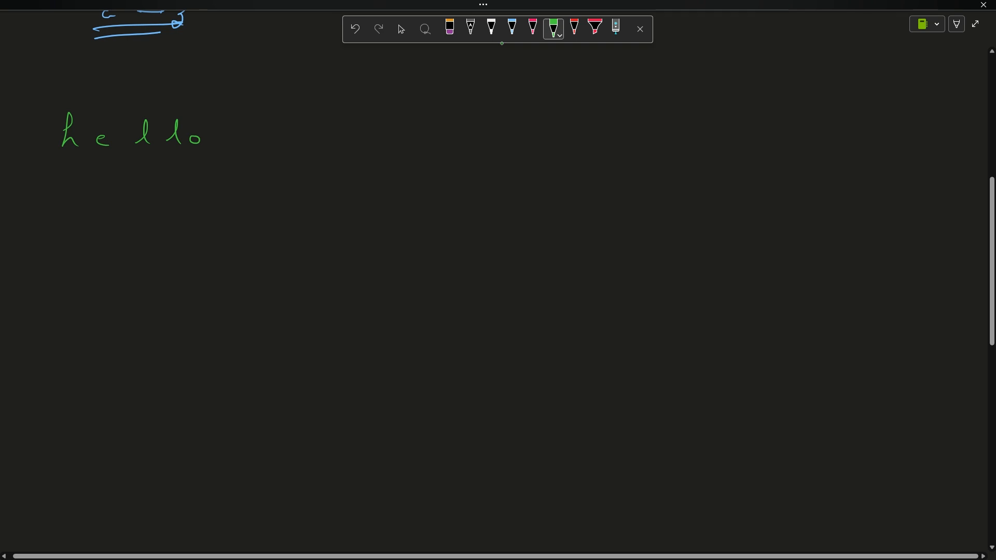
pyautogui.moveTo(283, 137); pyautogui.dragTo(305, 137)
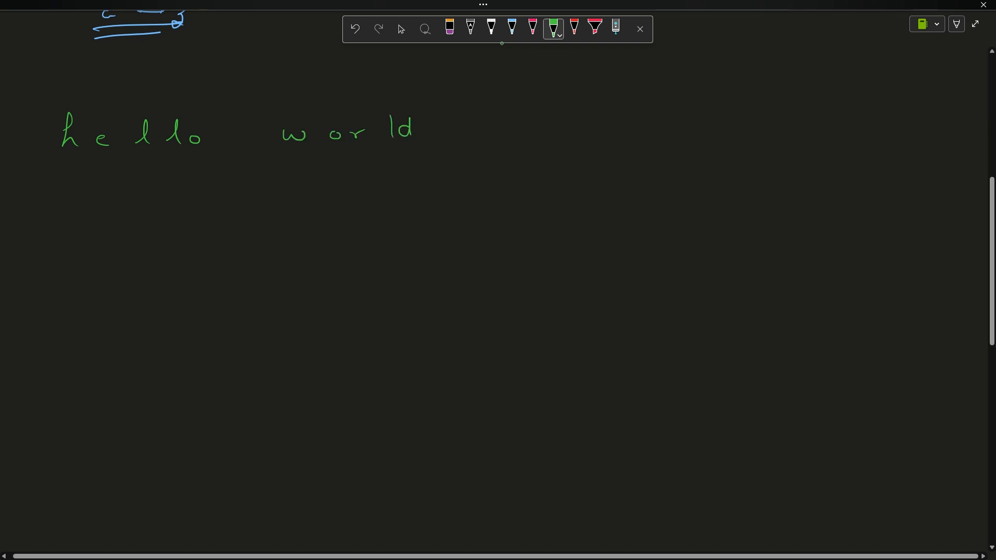
pyautogui.click(490, 29)
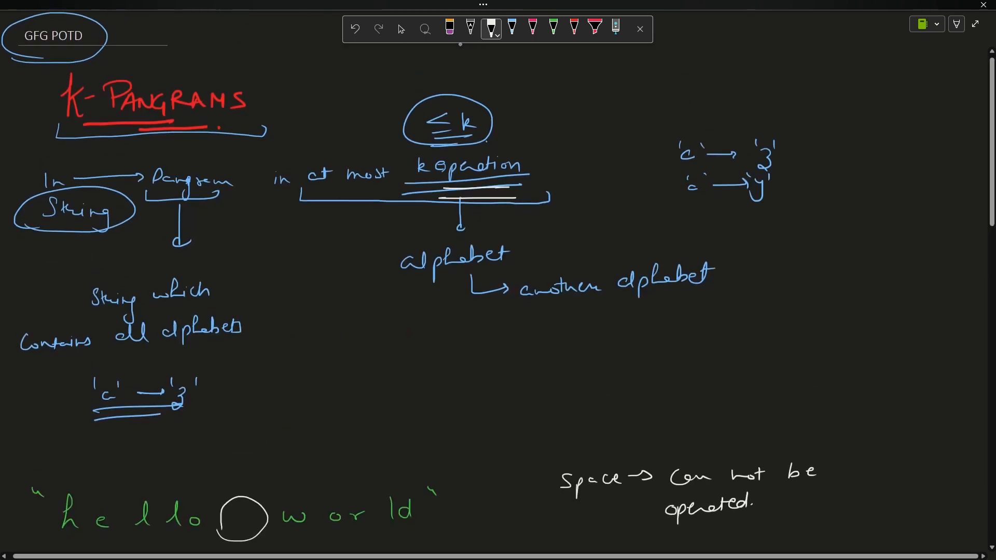
pyautogui.scroll(-3)
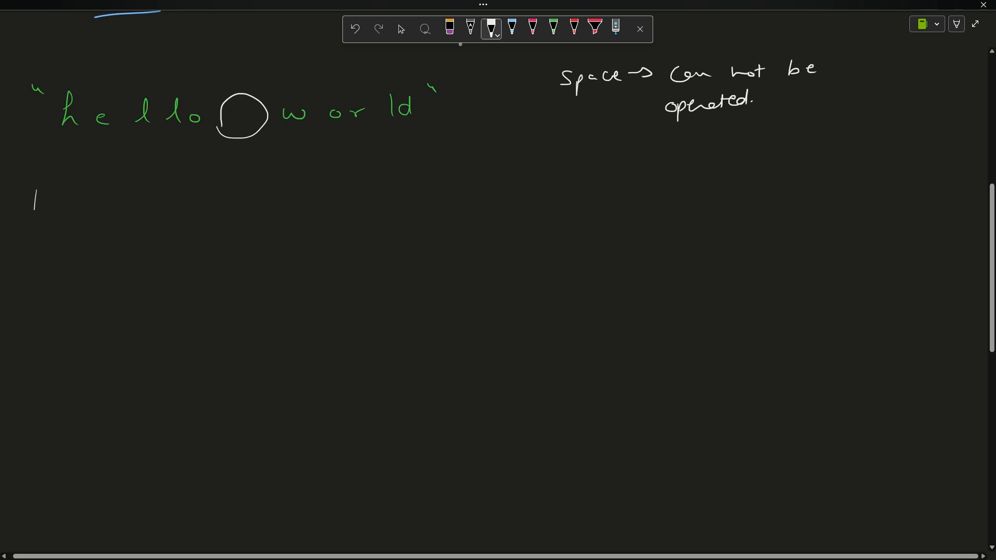
pyautogui.moveTo(25, 191); pyautogui.dragTo(83, 222)
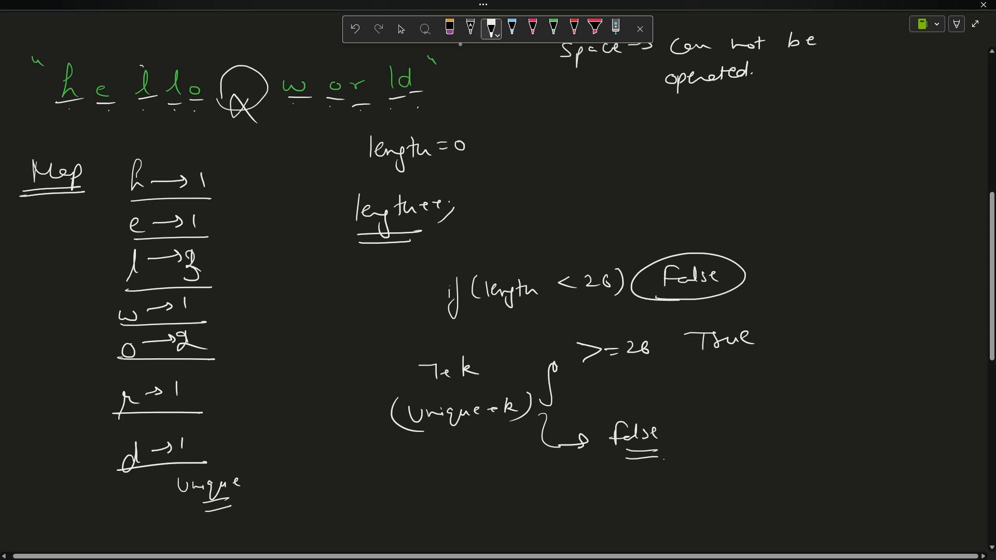
# Box the repeated letters in "hello world" and underline the >=26 condition.
pyautogui.moveTo(134, 66); pyautogui.dragTo(146, 105)
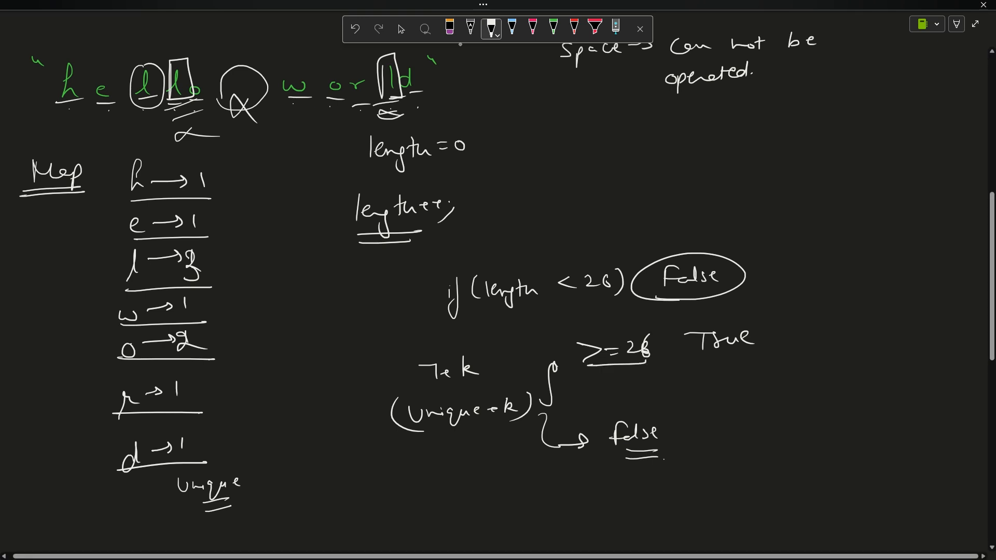
pyautogui.scroll(-3)
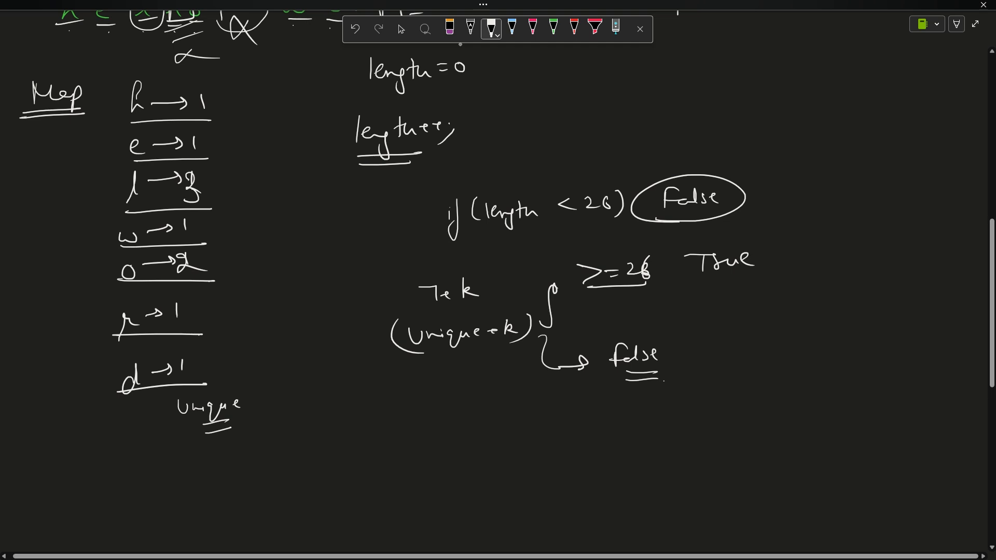
# Scroll through the rest of the handwritten K-Pangrams explanation.
pyautogui.scroll(-3)
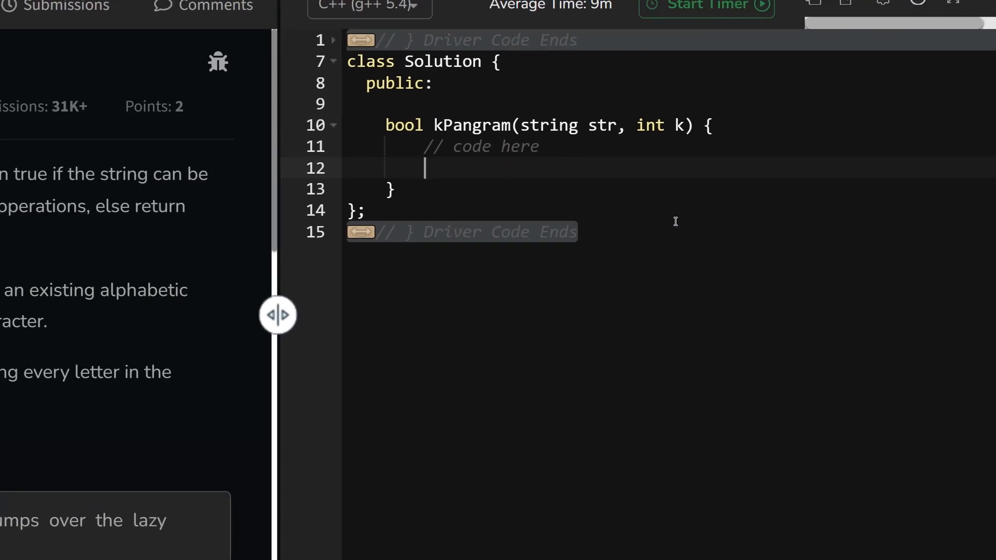
# Declare an unordered_map and length=0, then loop over str skipping spaces and counting mp[it-'a'].
pyautogui.write('unordered')
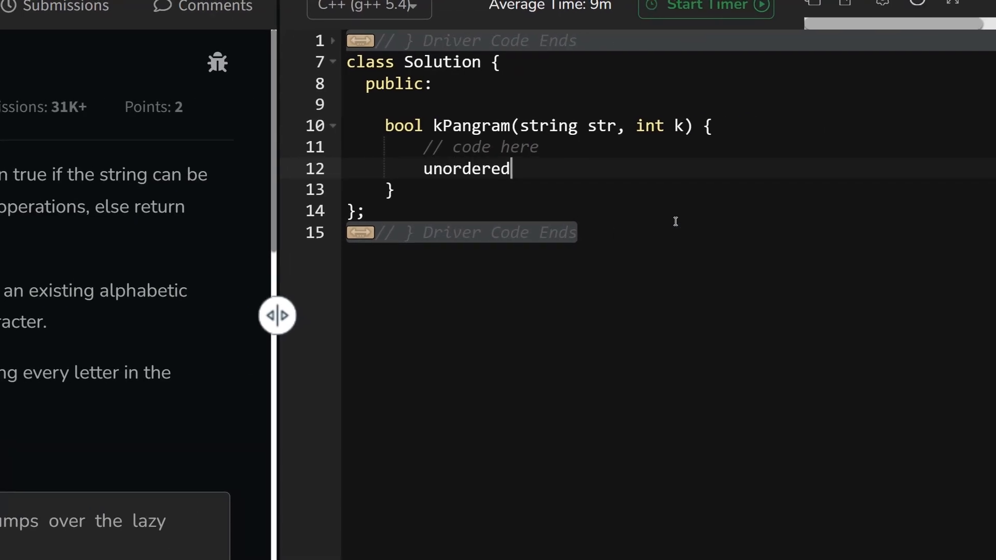
pyautogui.write('_map<int,int>mp;')
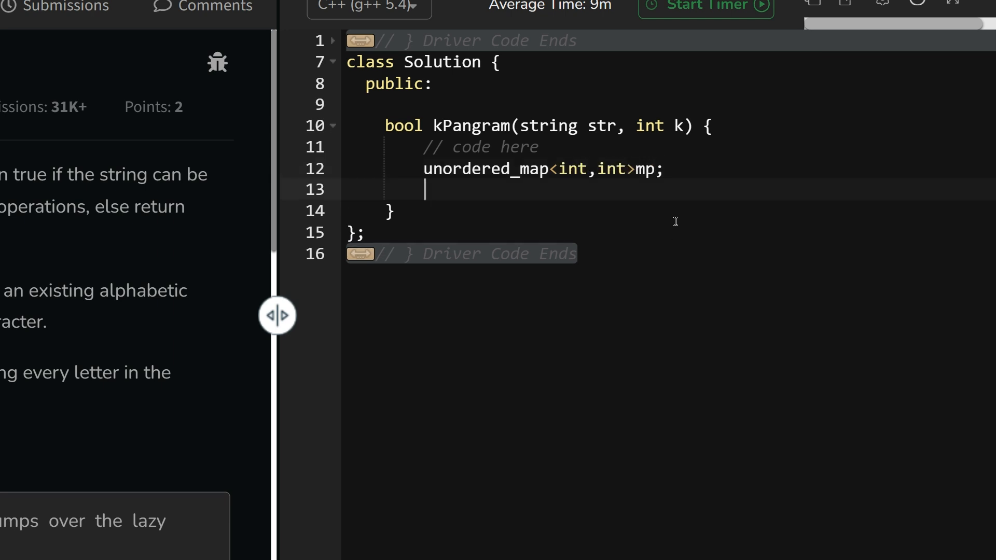
pyautogui.write('int')
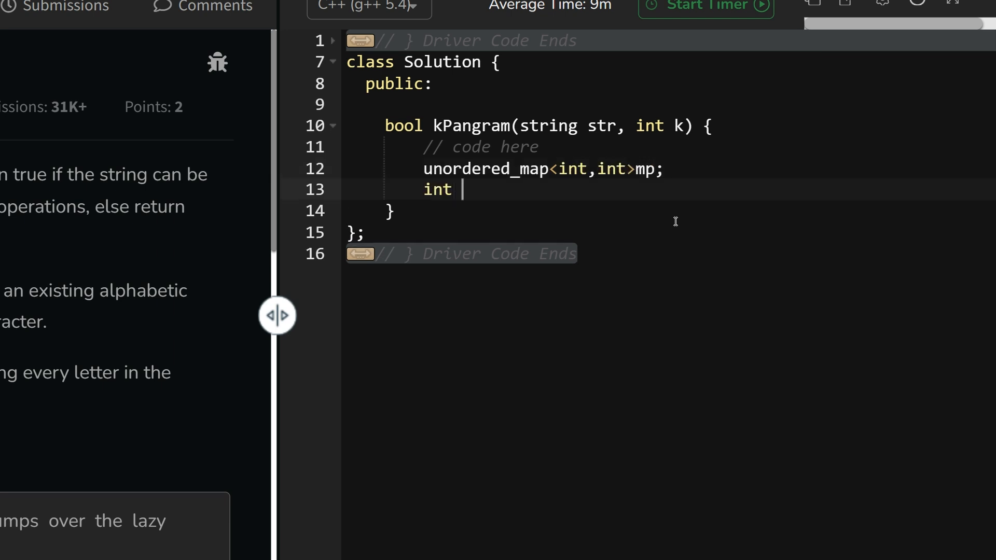
pyautogui.write('length=0;')
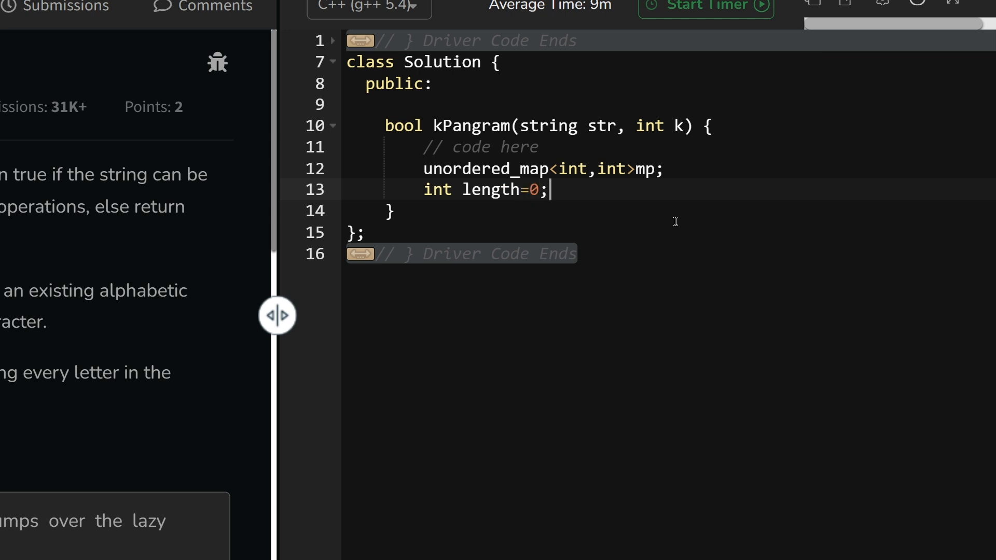
pyautogui.write('fo')
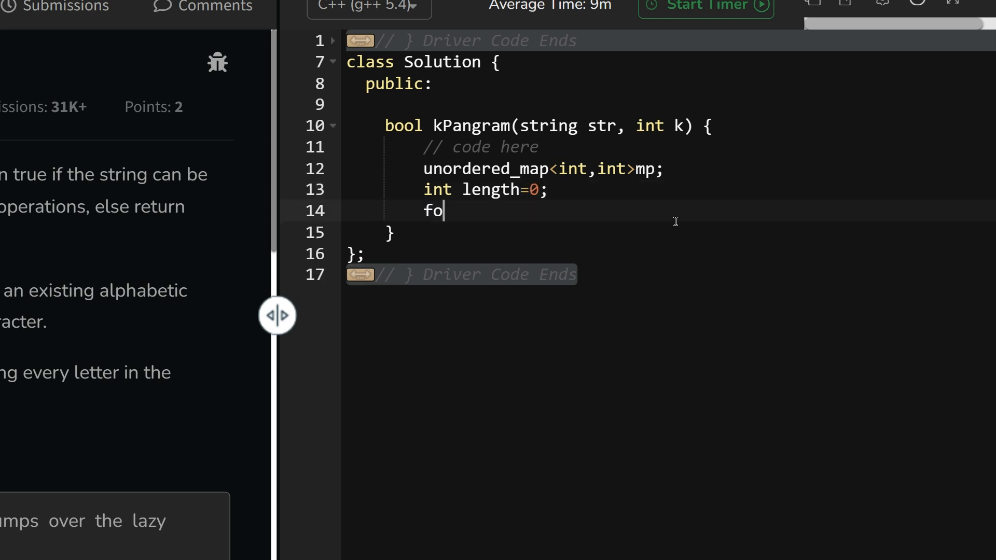
pyautogui.write('r(')
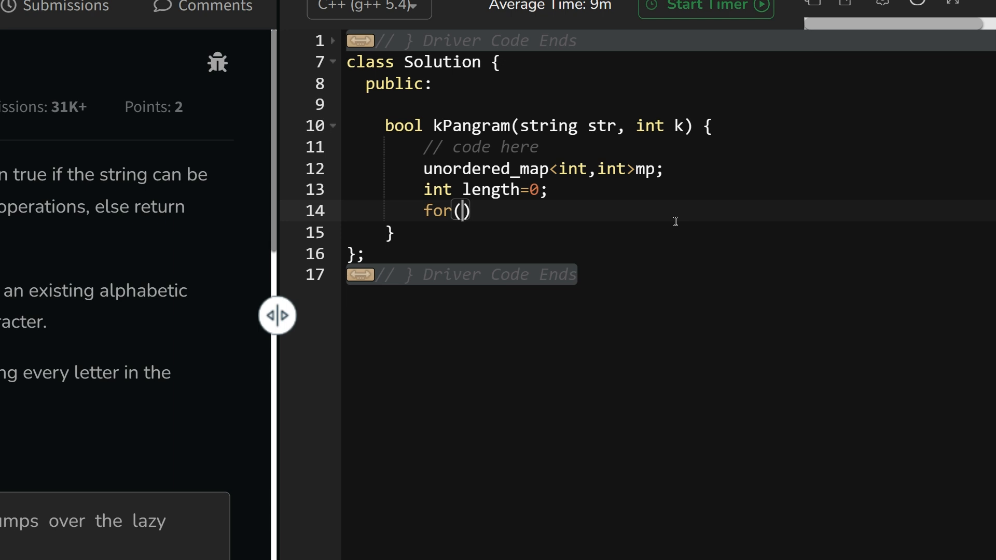
pyautogui.write('auto')
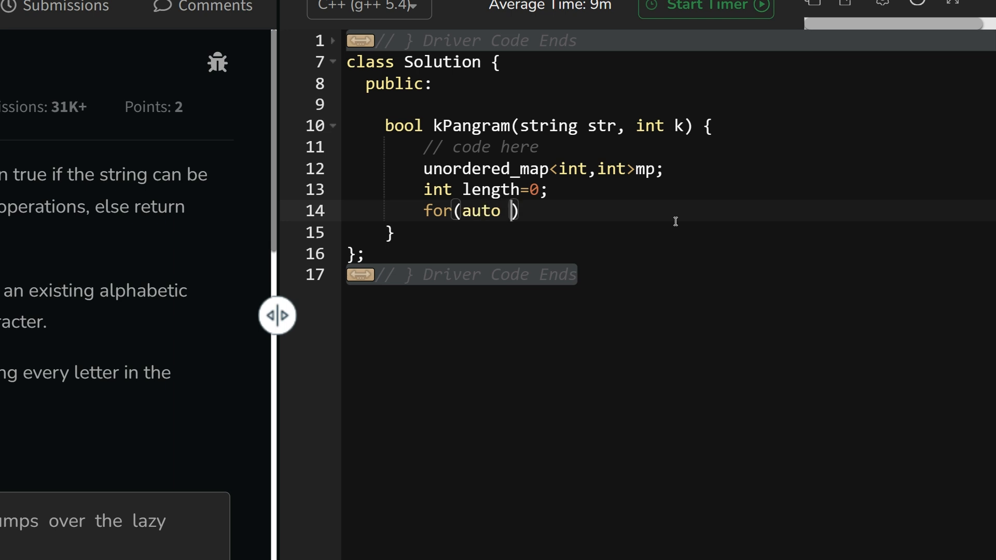
pyautogui.write('it:str){')
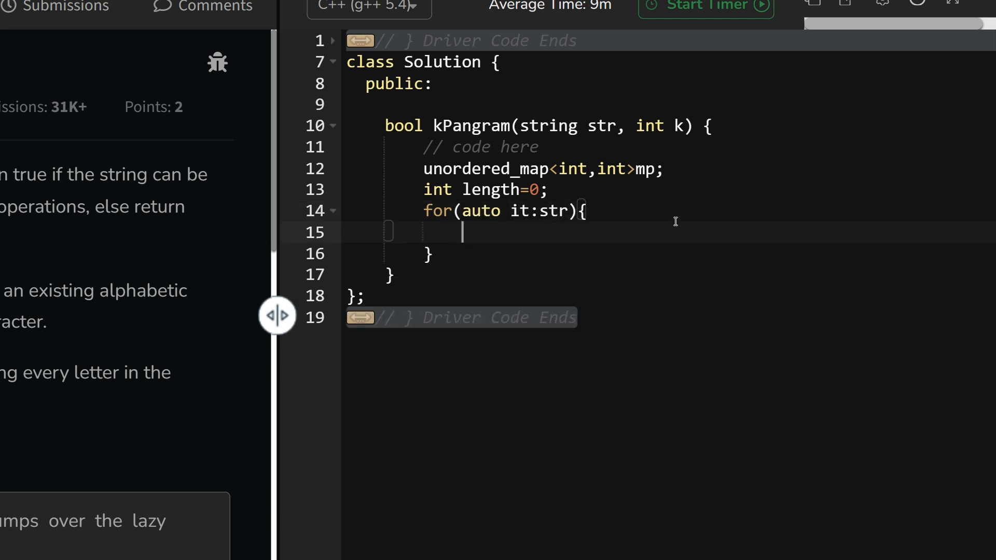
pyautogui.write("if(it=='') continue;")
pyautogui.write('mp')
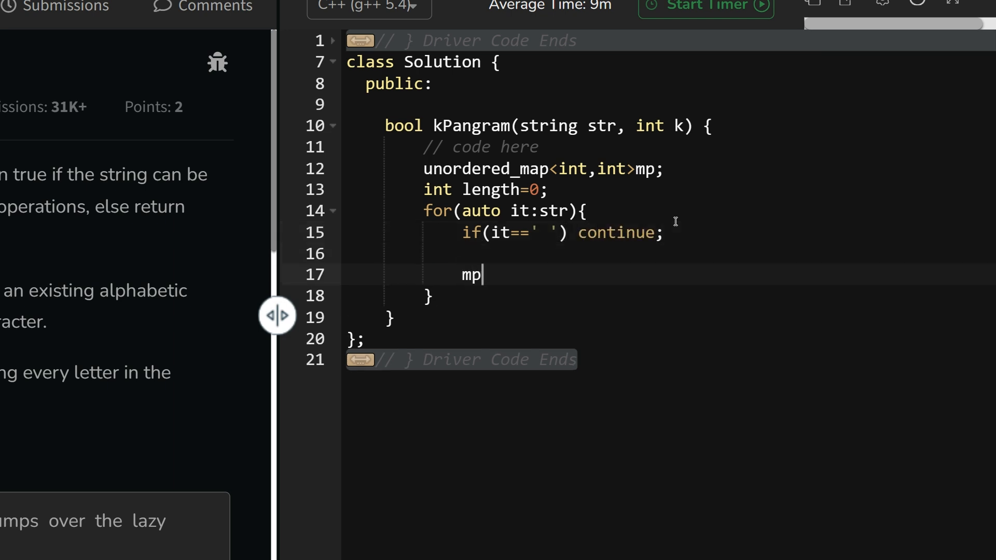
pyautogui.write("[it-'a']++;")
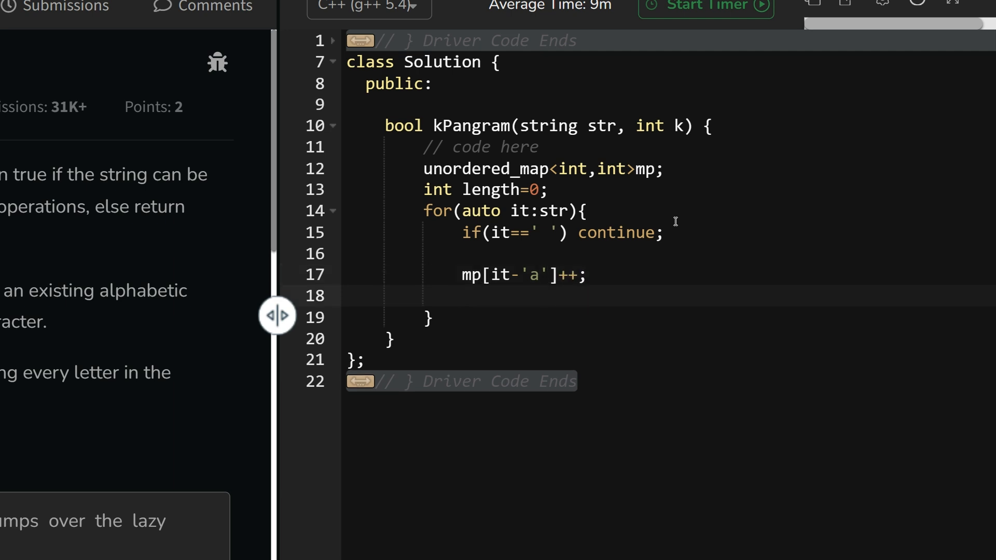
# Add a unique counter incremented whenever mp[i]==1 for a newly seen letter.
pyautogui.write('ifmp')
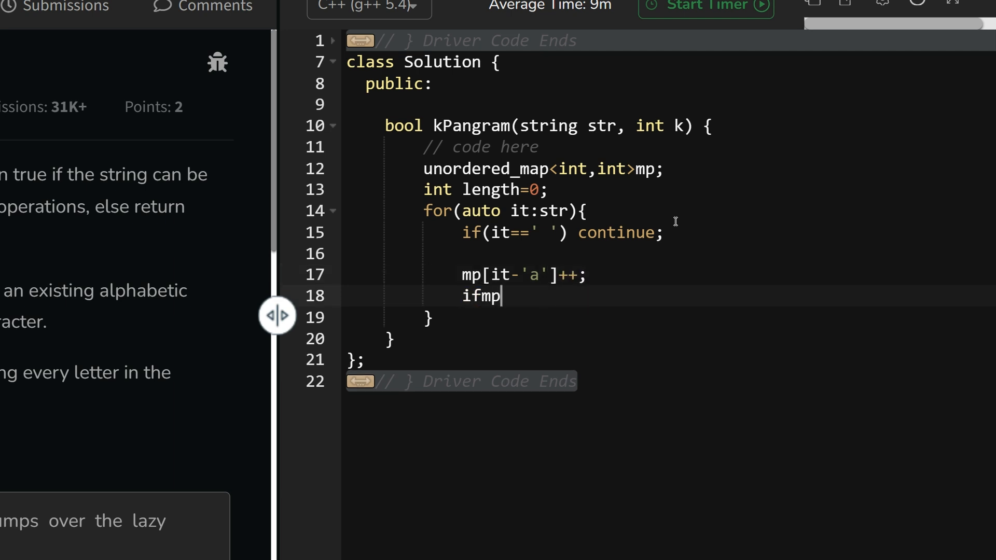
pyautogui.write('(mp[i]')
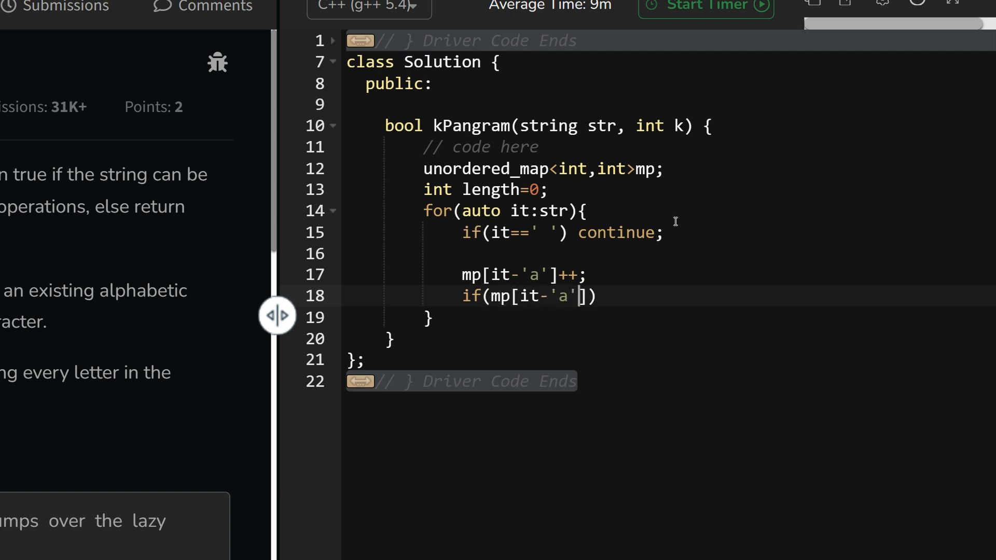
pyautogui.write('==1){')
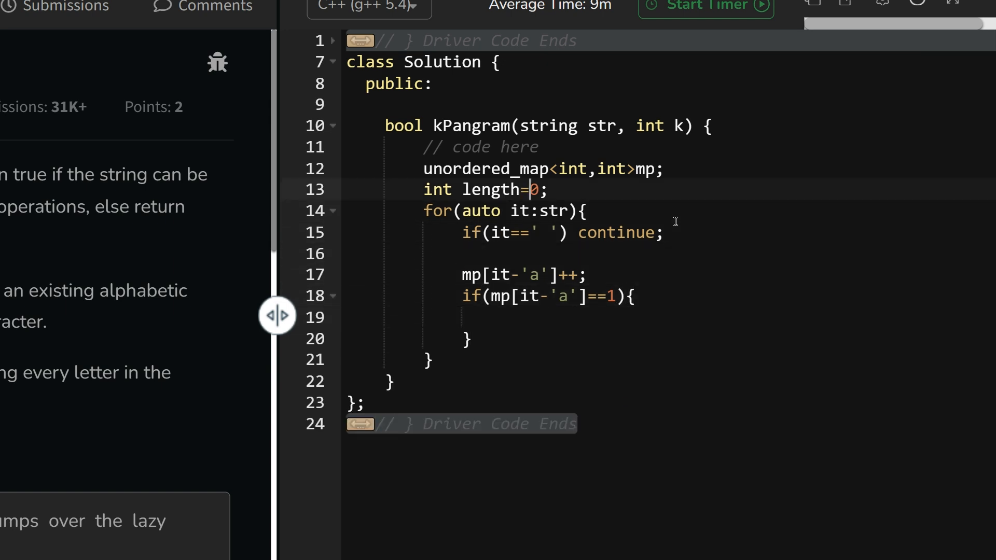
pyautogui.write('int uni')
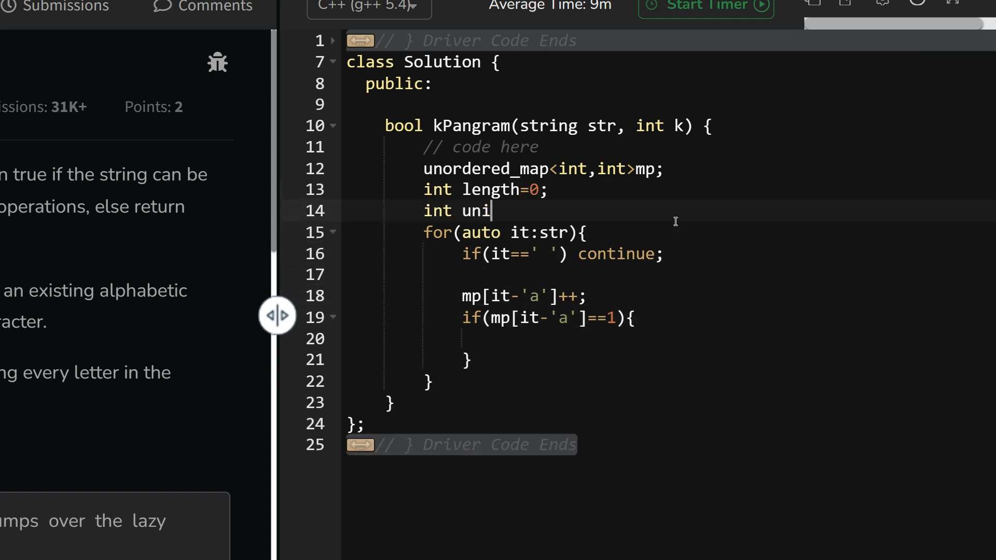
pyautogui.write('que=0;')
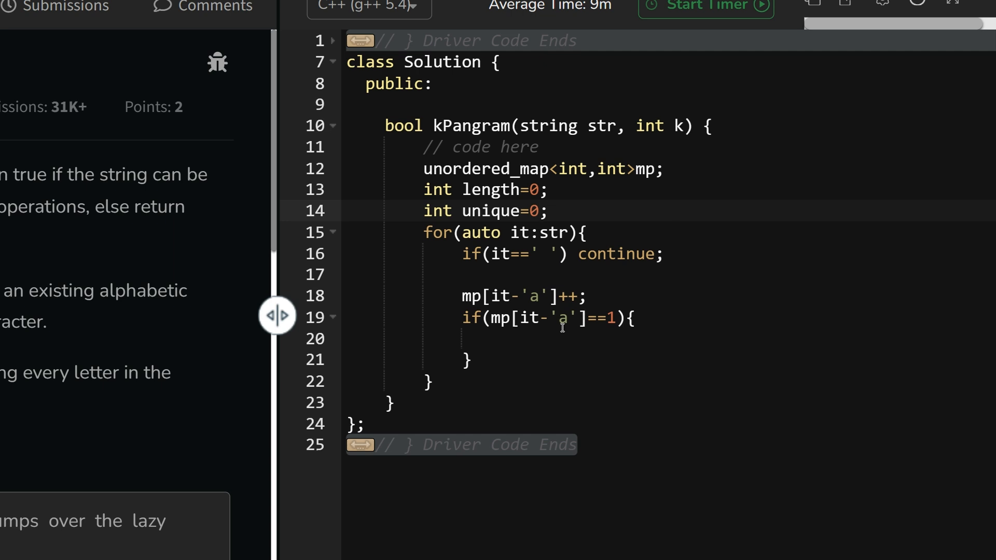
pyautogui.write('unique++;')
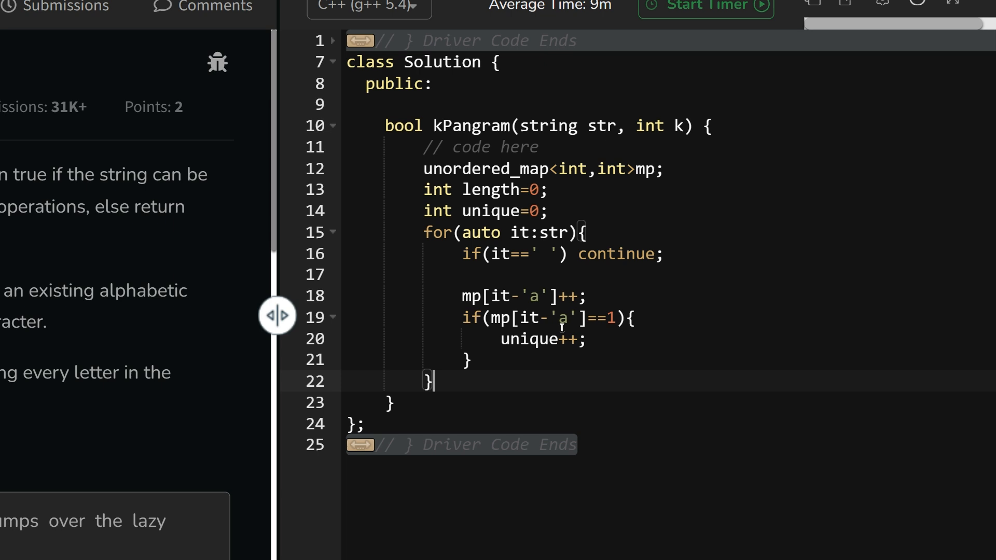
# Return false if length<26, otherwise return (unique+k>=26).
pyautogui.write('if(1)')
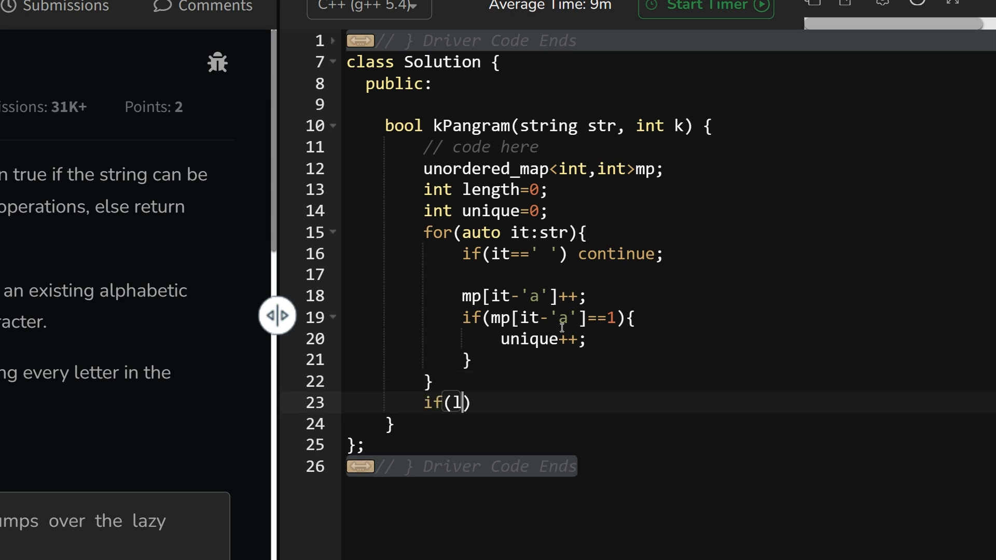
pyautogui.write('ength<2')
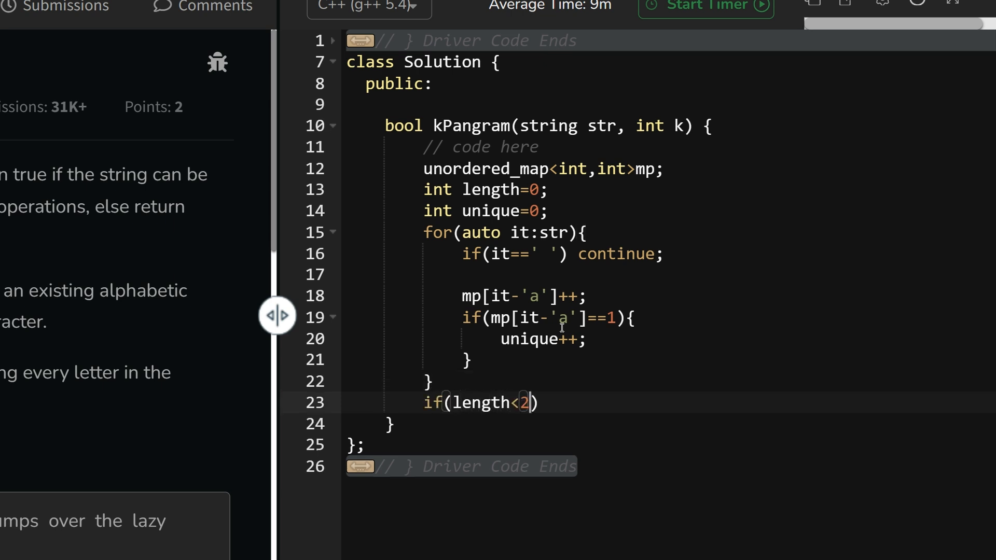
pyautogui.write('6) return')
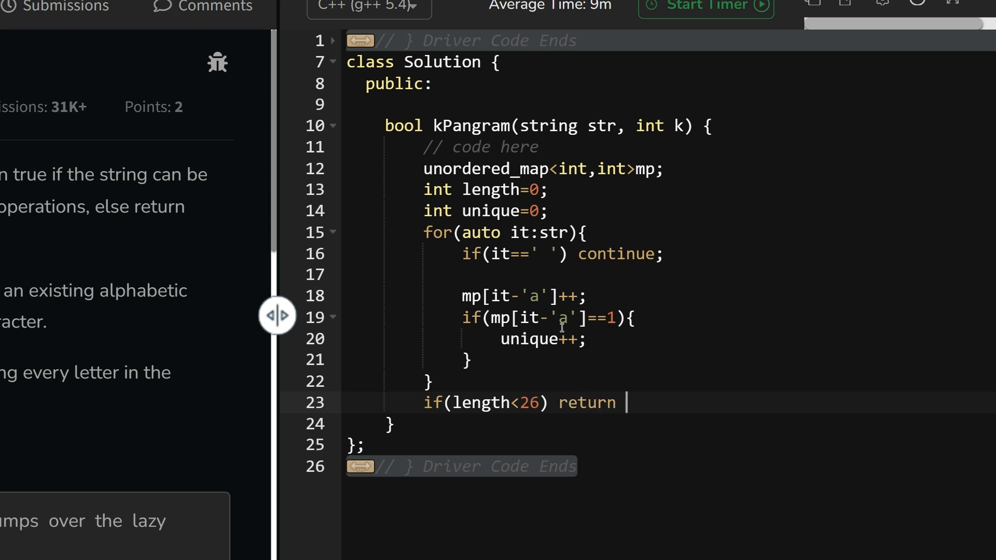
pyautogui.write('false;')
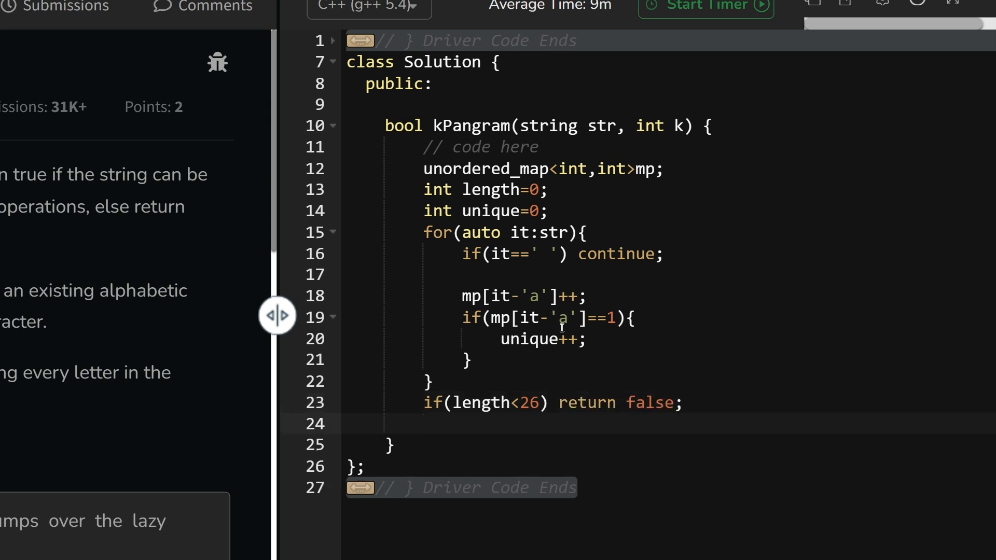
pyautogui.write('return')
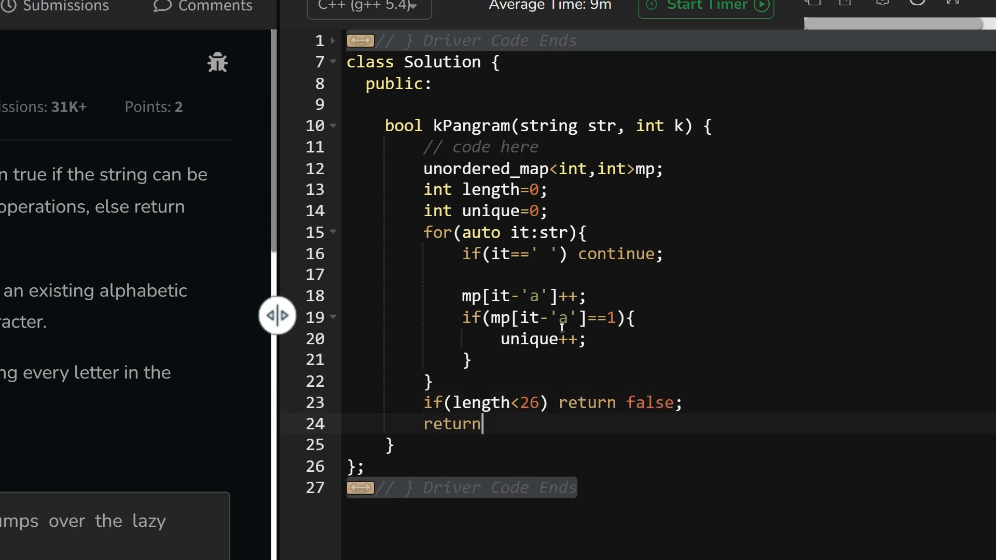
pyautogui.write('unique+')
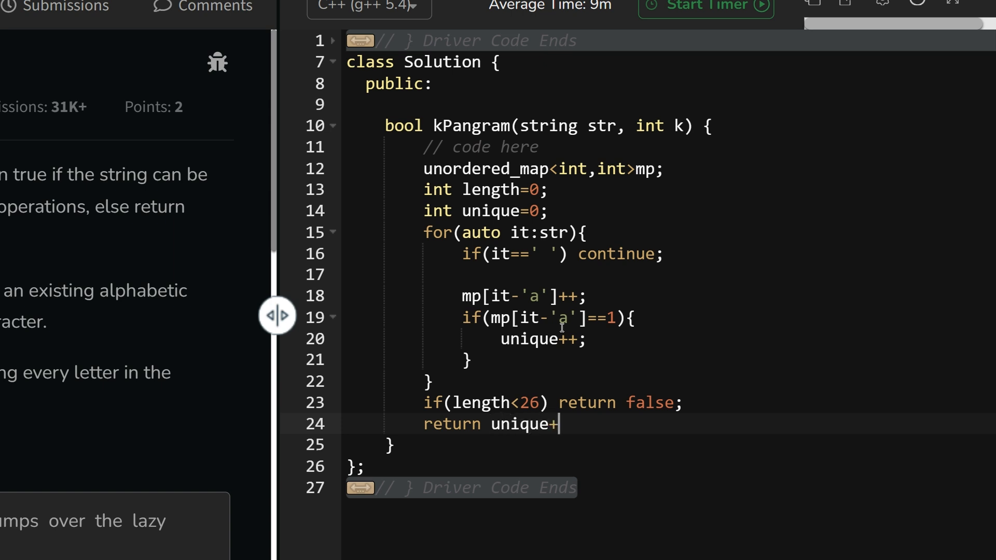
pyautogui.write('k>=2')
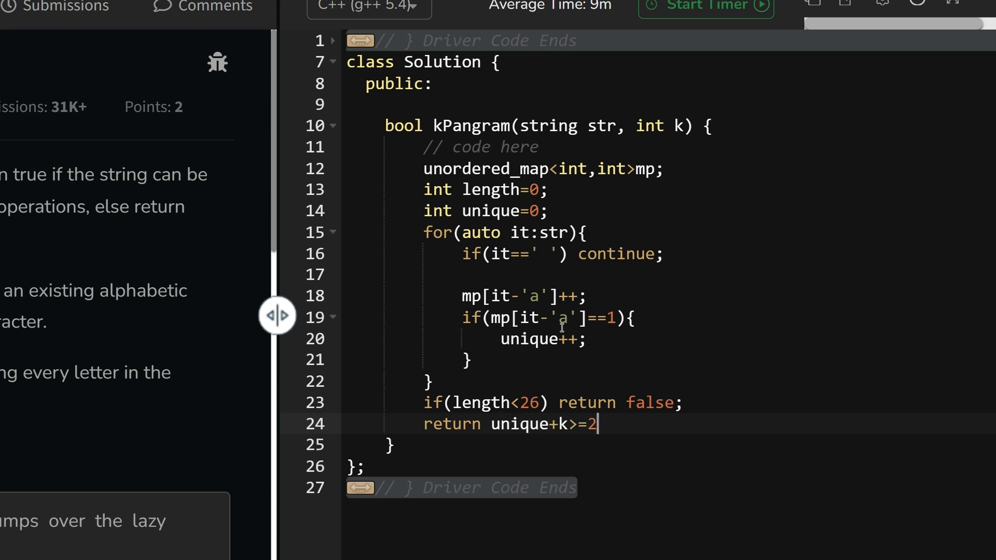
pyautogui.write('6;')
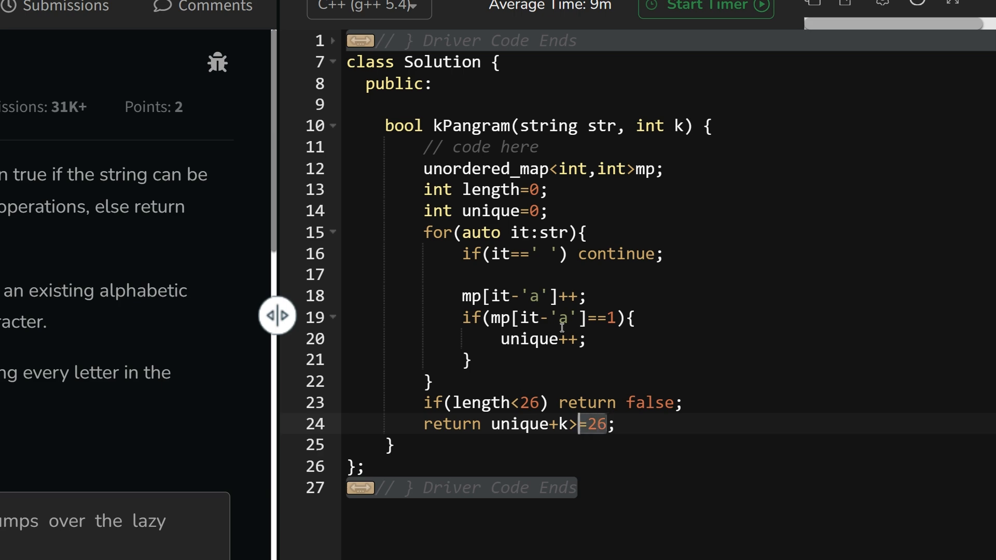
pyautogui.write('()')
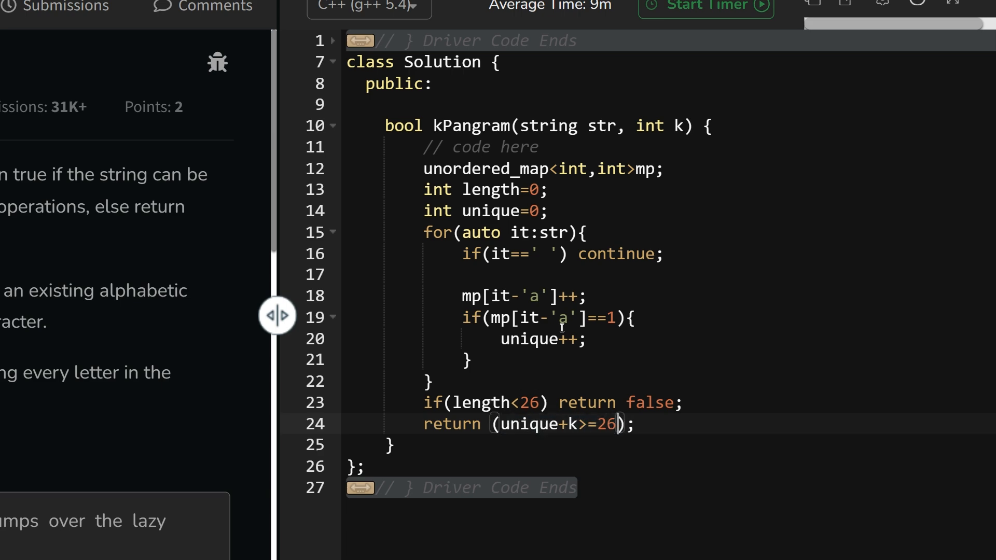
# Compile and run on the quick brown fox sample, which prints false where true is expected.
pyautogui.click(828, 539)
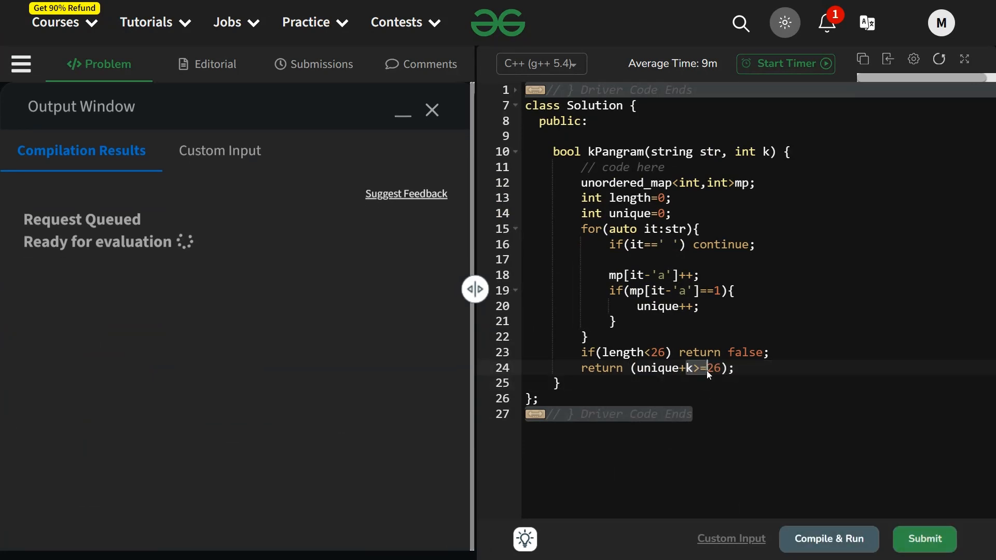
pyautogui.click(828, 539)
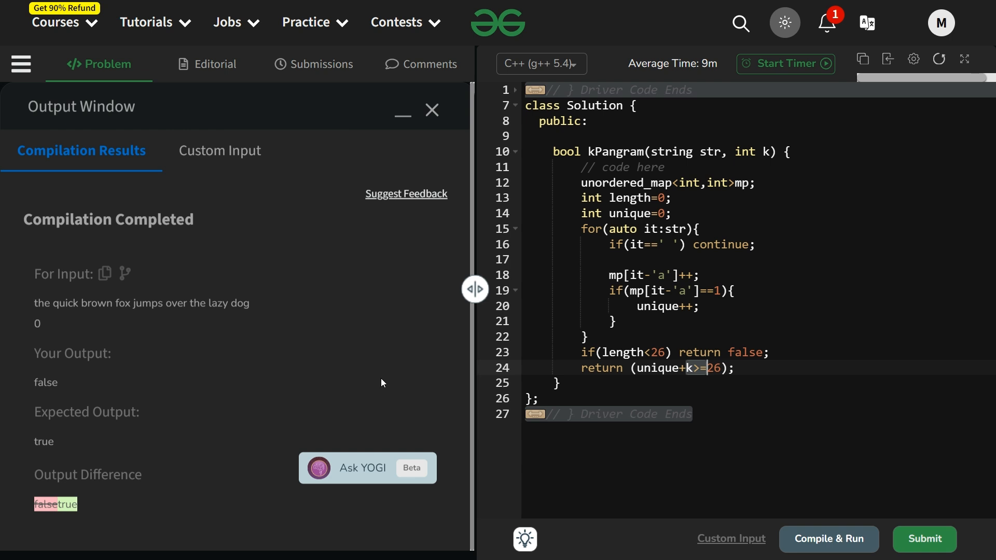
pyautogui.moveTo(624, 318)
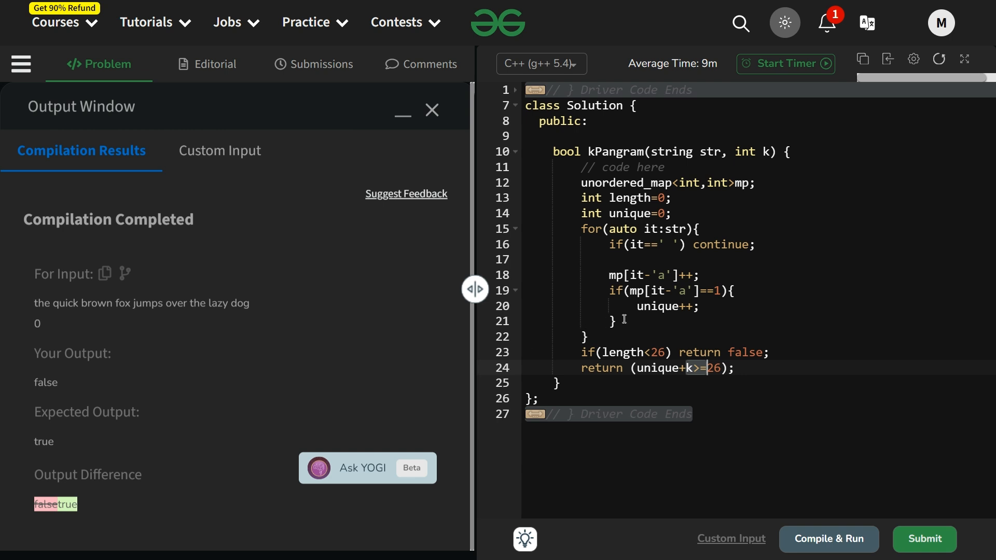
# Add length++ inside the loop so the sample outputs true, then submit the solution.
pyautogui.write('lng')
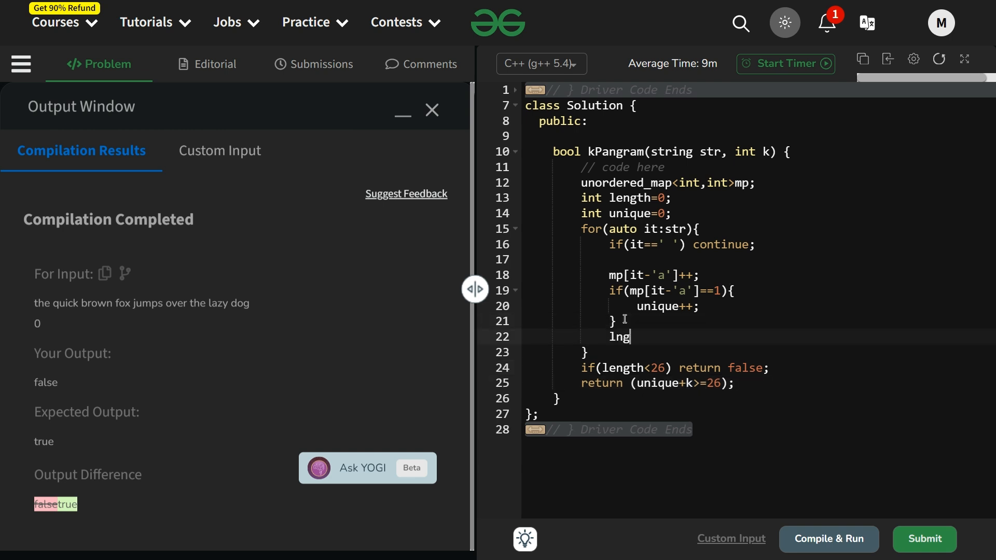
pyautogui.write('length')
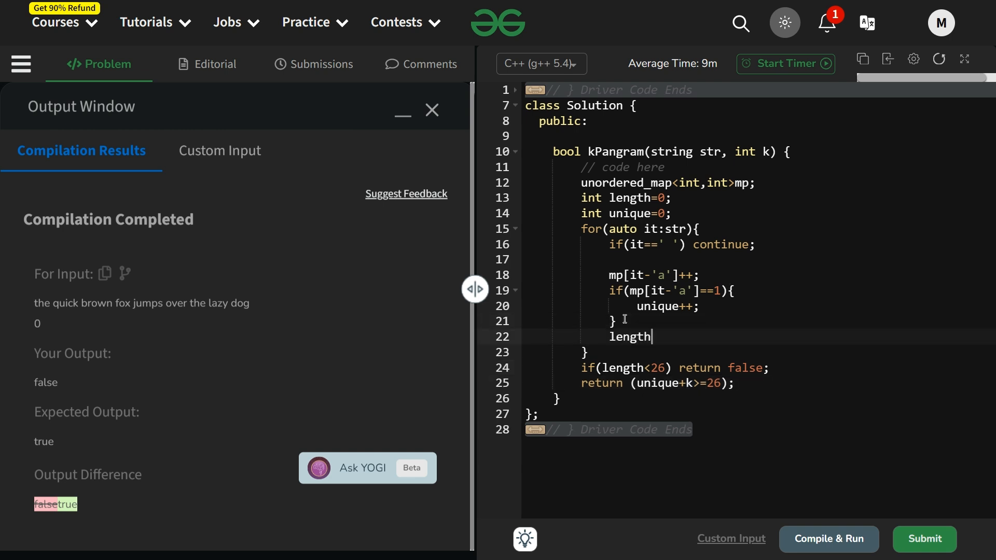
pyautogui.write('++;')
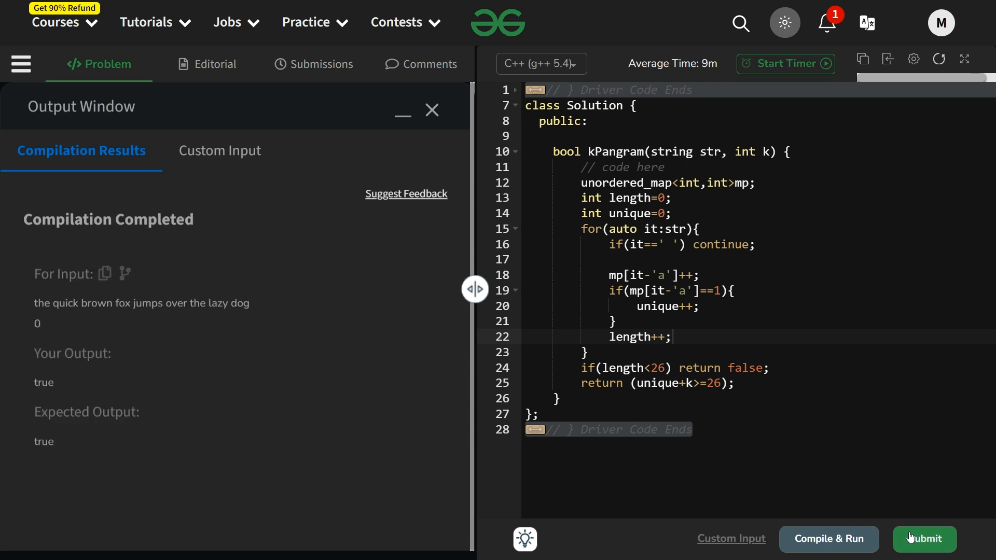
pyautogui.click(924, 539)
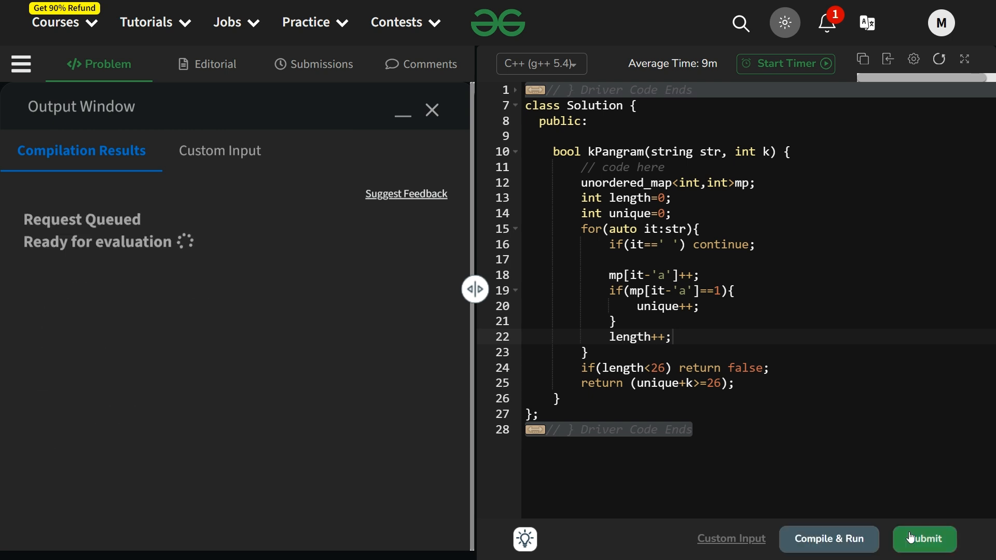
# Let the submission pass all 1115 test cases for 2/2 points and view the congratulations popup.
pyautogui.click(923, 539)
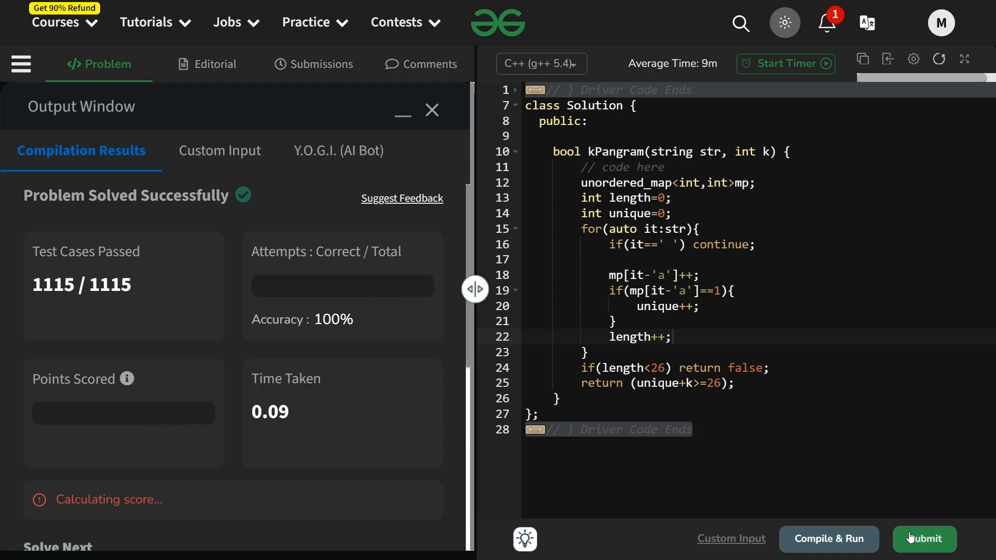
pyautogui.click(923, 538)
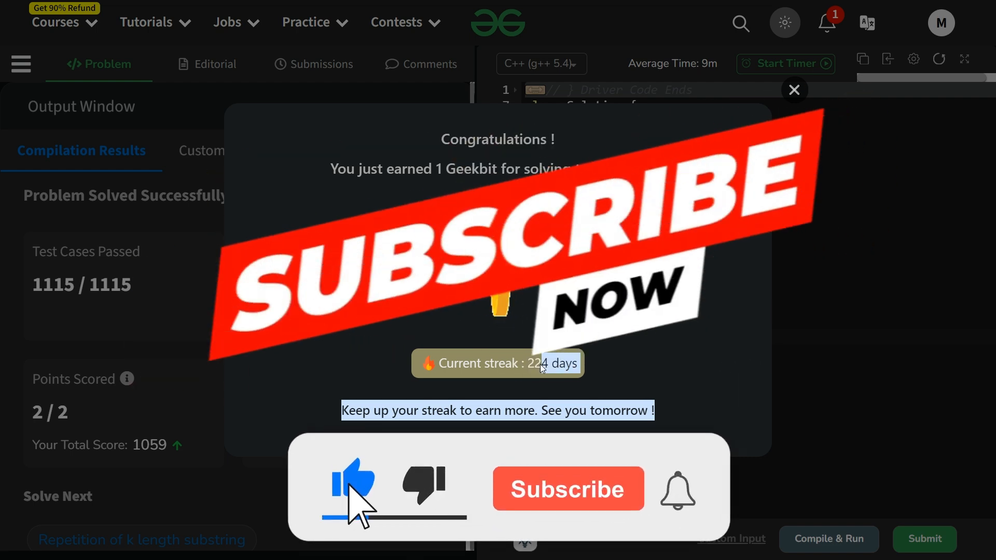
pyautogui.click(567, 489)
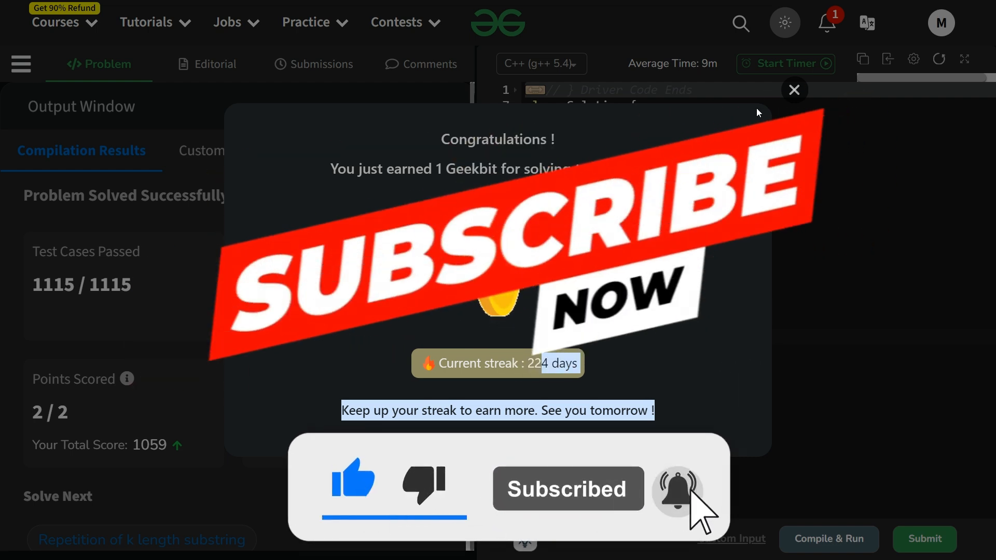